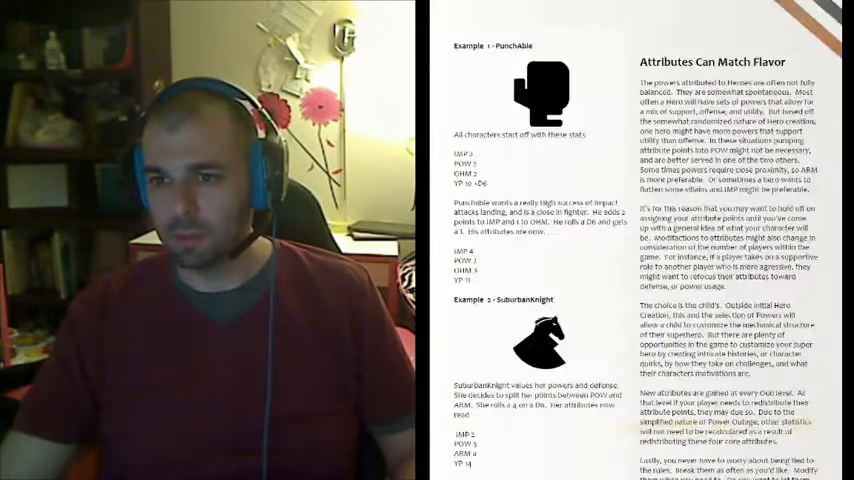
scroll(down, 3)
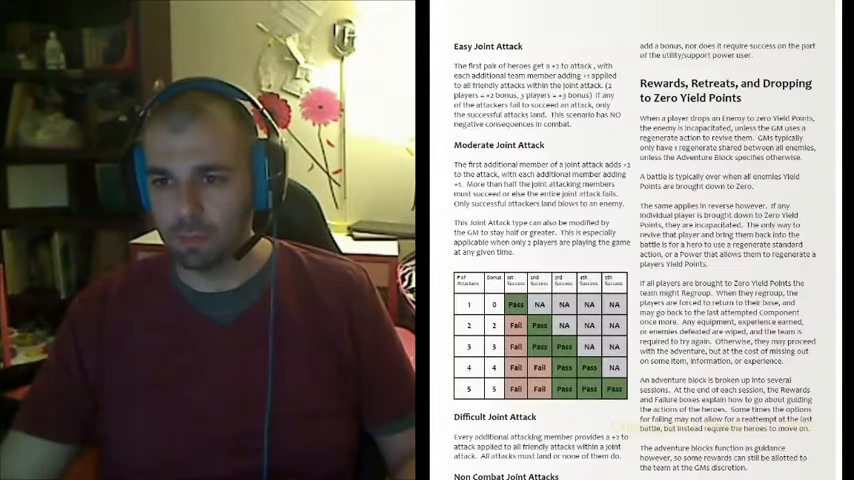
scroll(down, 3)
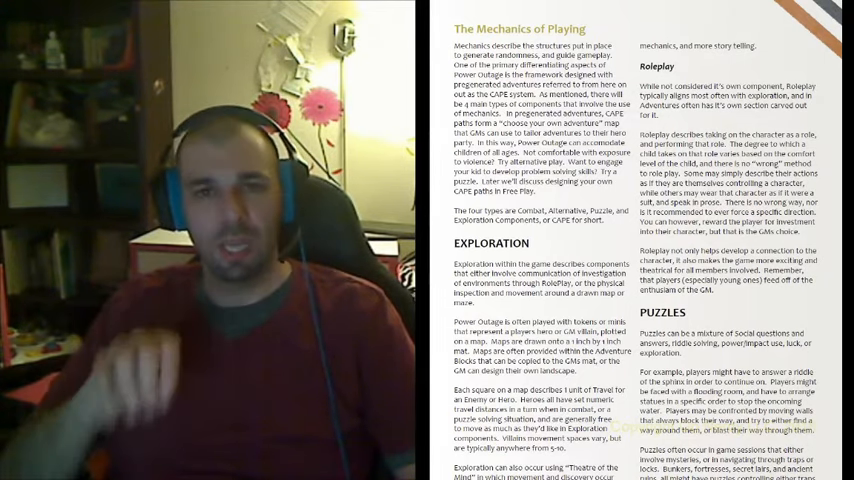
scroll(down, 3)
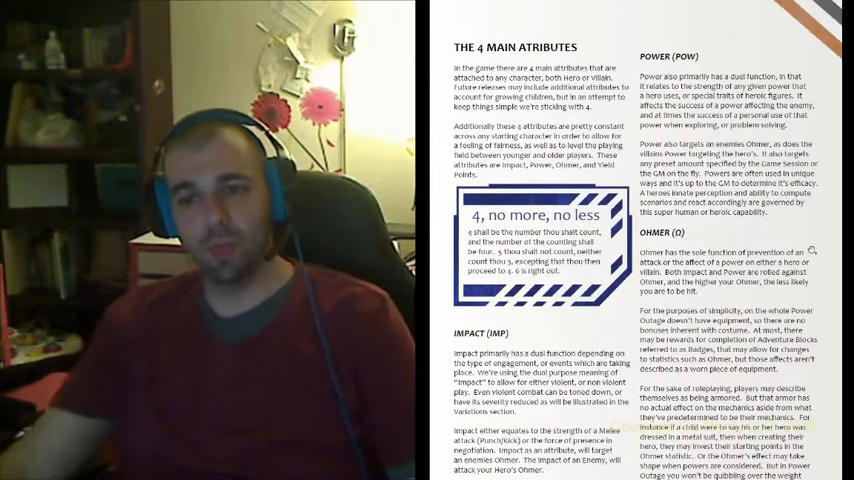
scroll(down, 3)
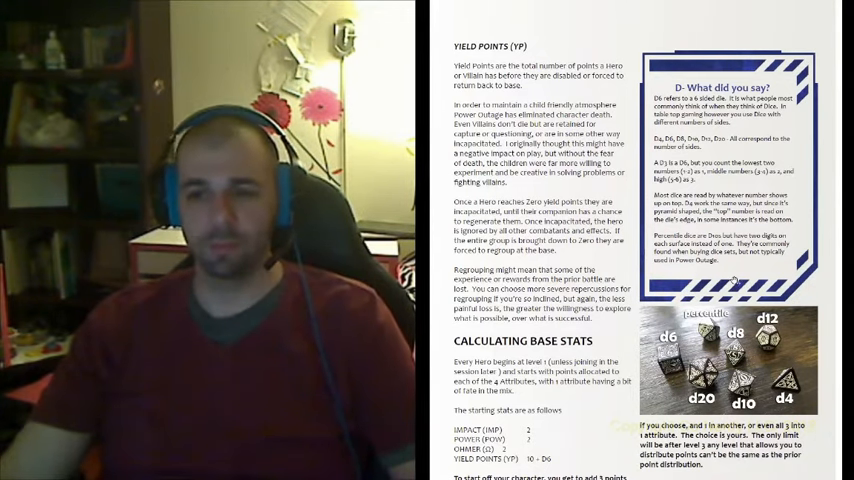
scroll(down, 3)
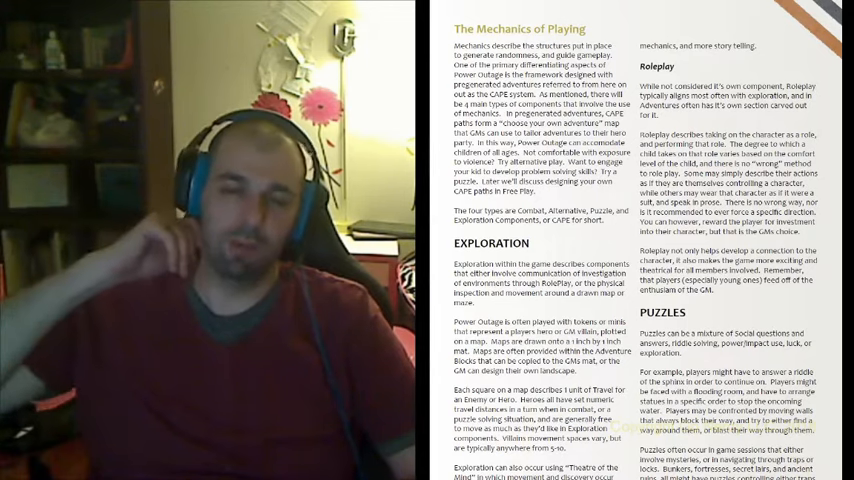
scroll(down, 3)
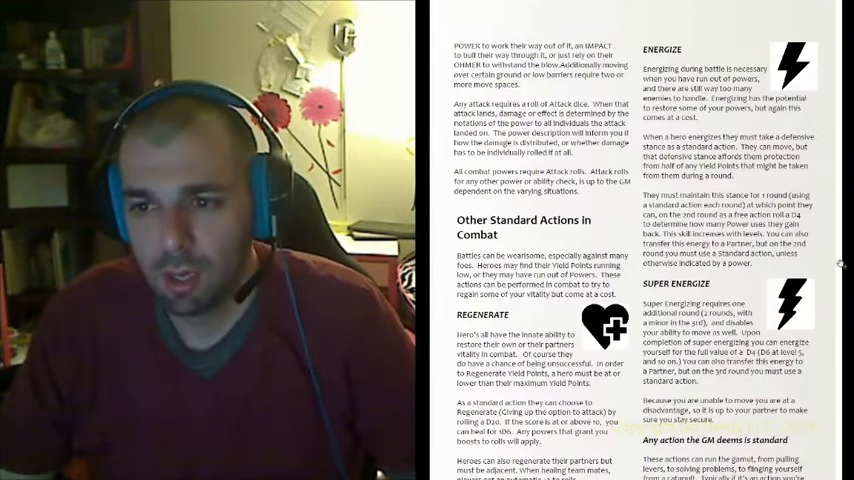
scroll(down, 3)
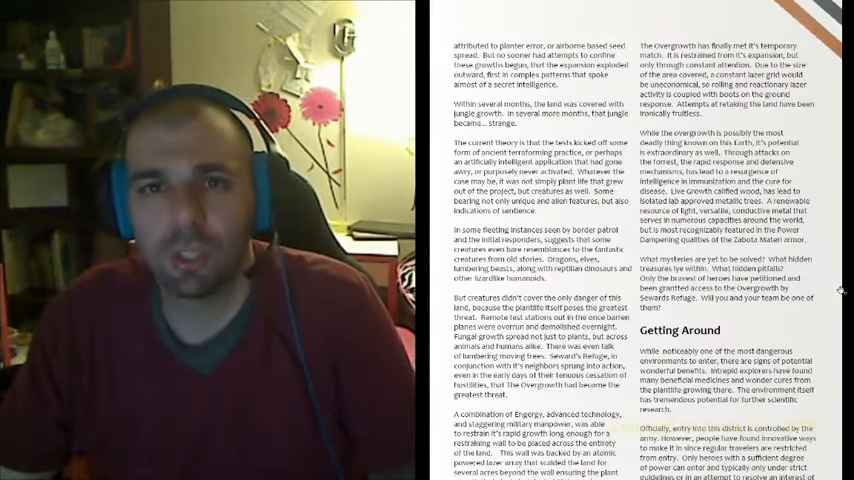
scroll(down, 3)
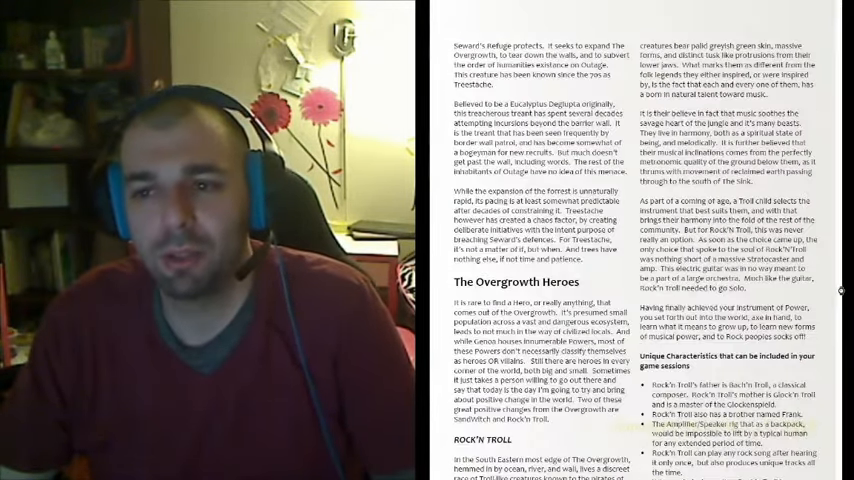
scroll(down, 3)
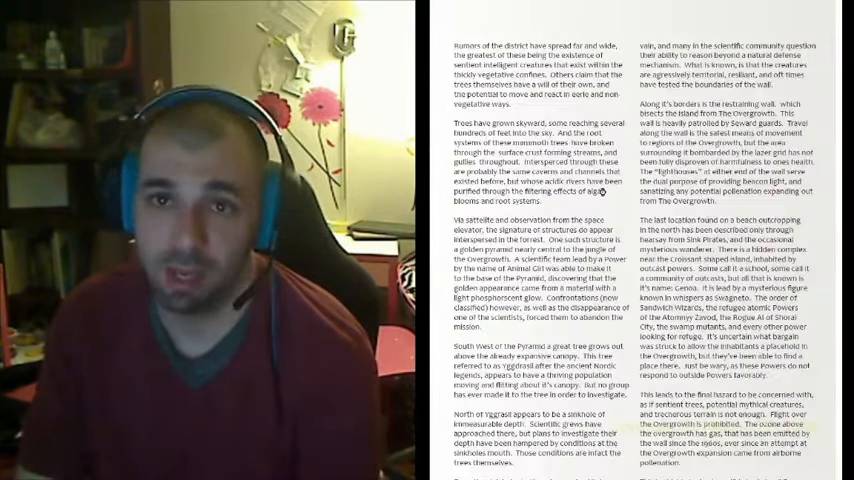
scroll(down, 3)
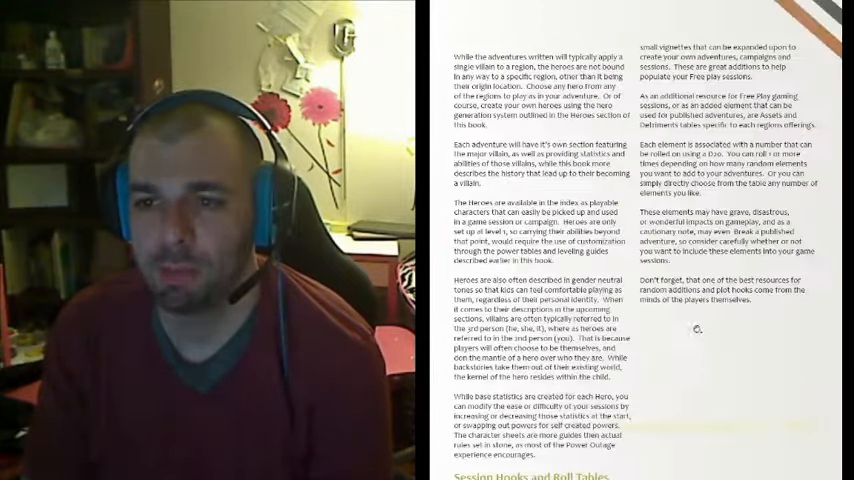
scroll(down, 3)
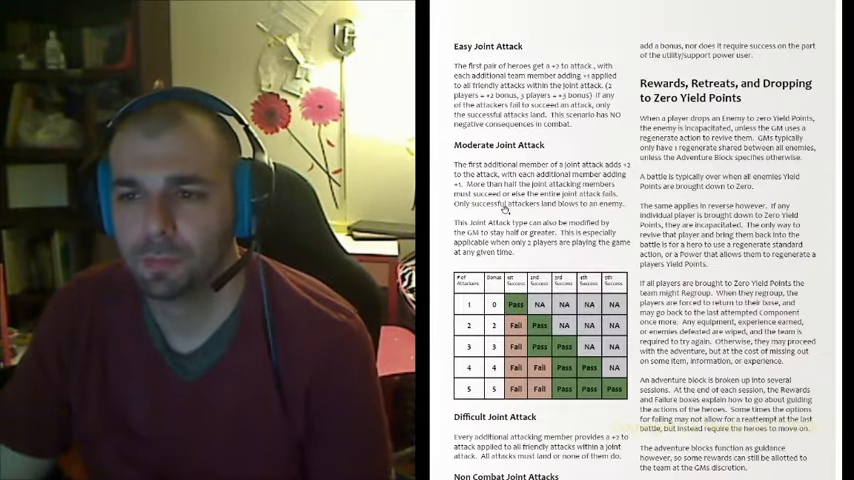
scroll(down, 3)
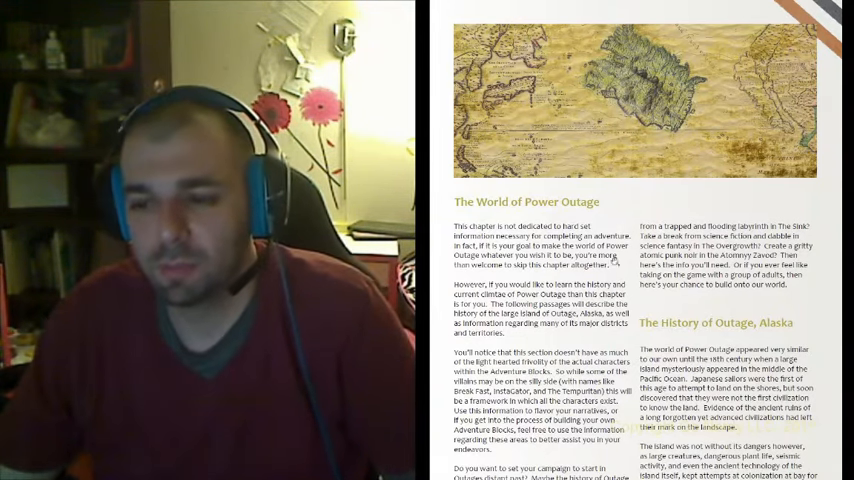
scroll(down, 3)
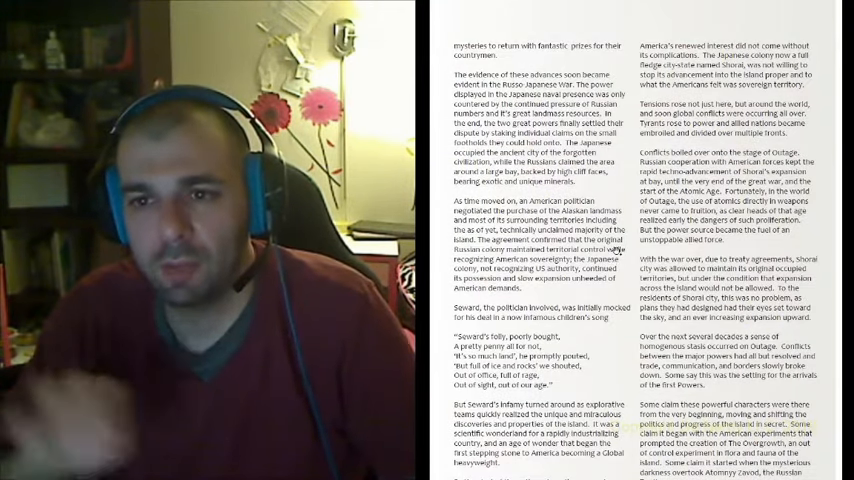